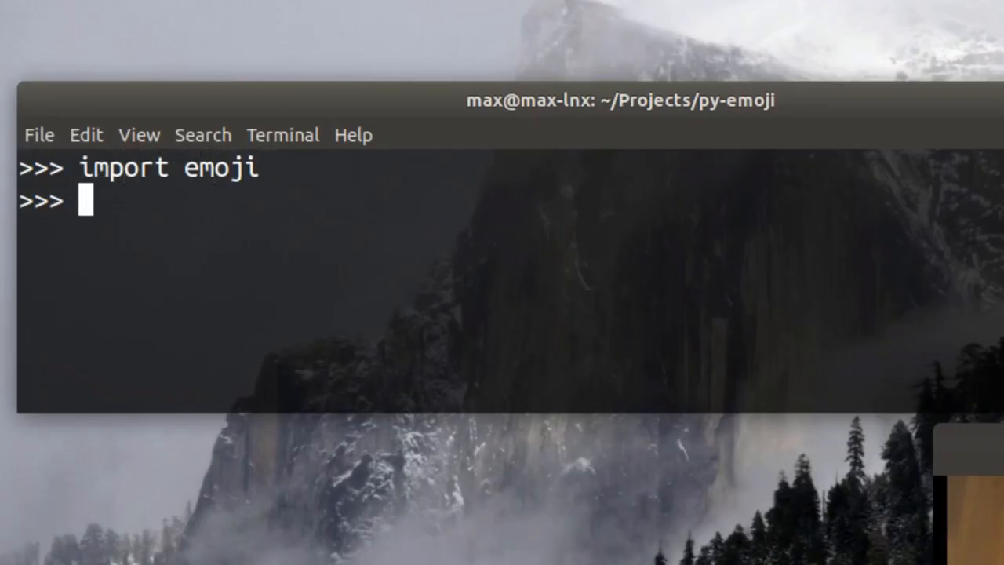
Step: Write print(emoji.emojize(':coffee:', use_aliases=...)) in the Python REPL to show the coffee emoji
{"action": "type", "text": "print(emoji.emo)"}
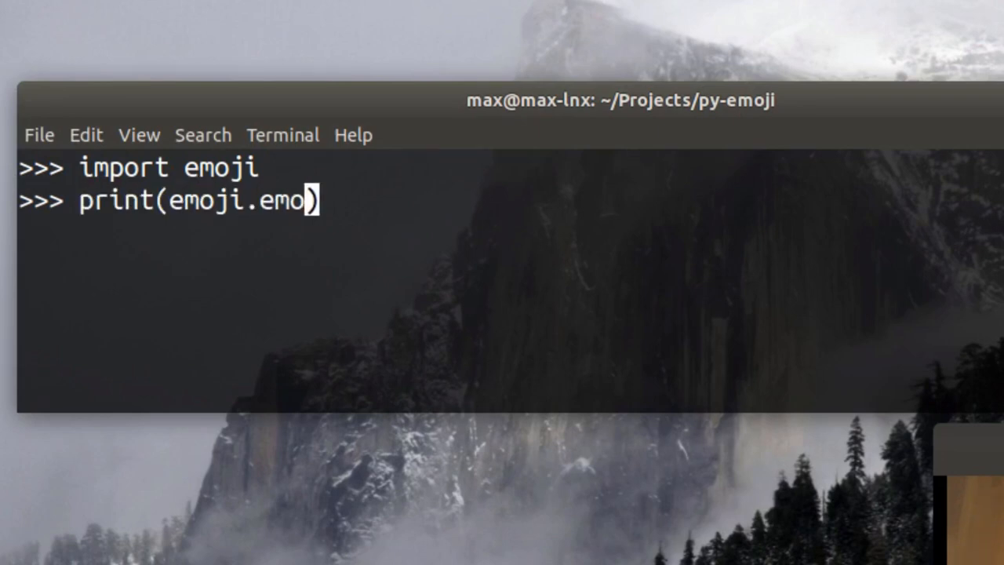
{"action": "type", "text": "ize(':coffee:'"}
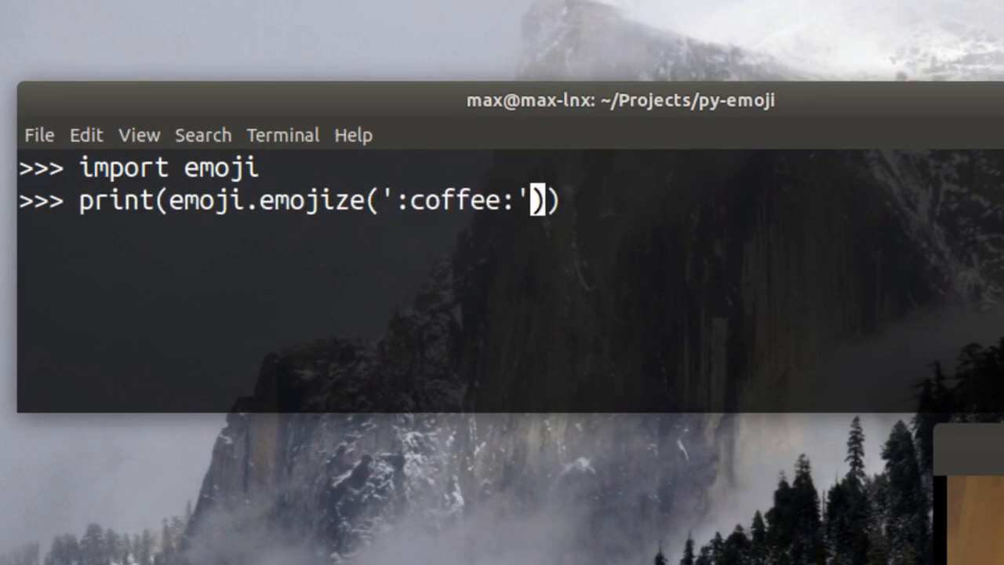
{"action": "type", "text": ", use_aliases="}
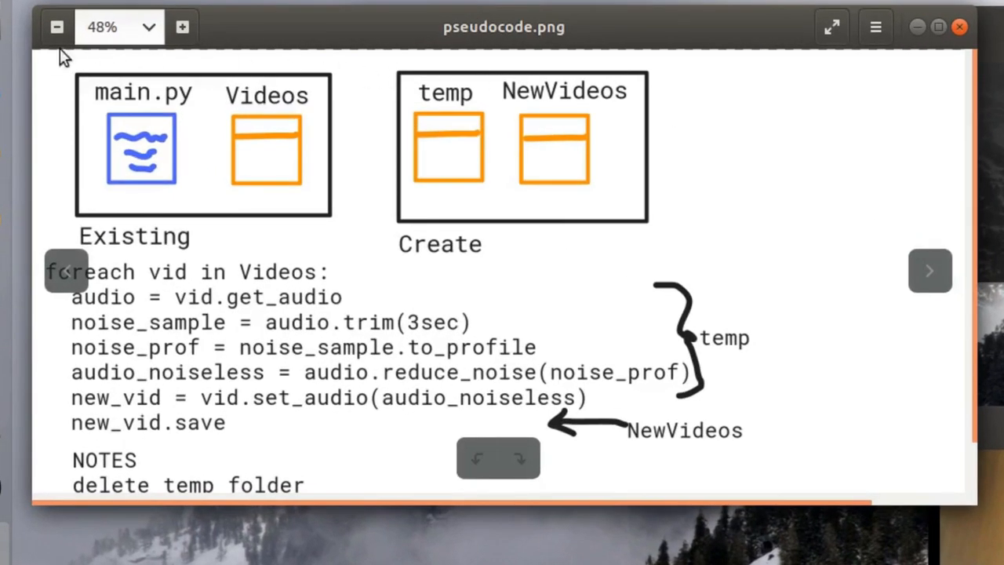
{"action": "mouse_move", "coordinate": [238, 202]}
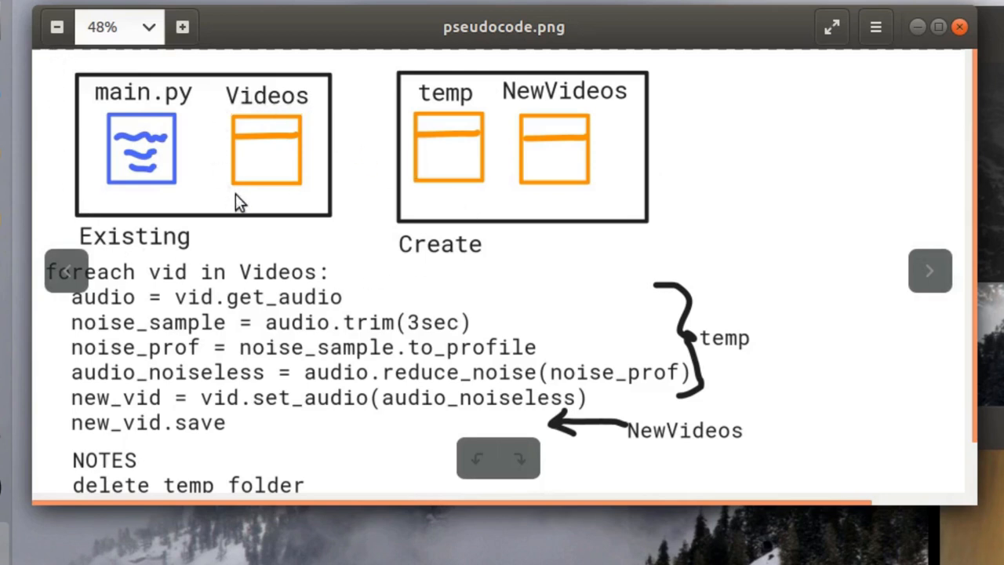
{"action": "mouse_move", "coordinate": [624, 295]}
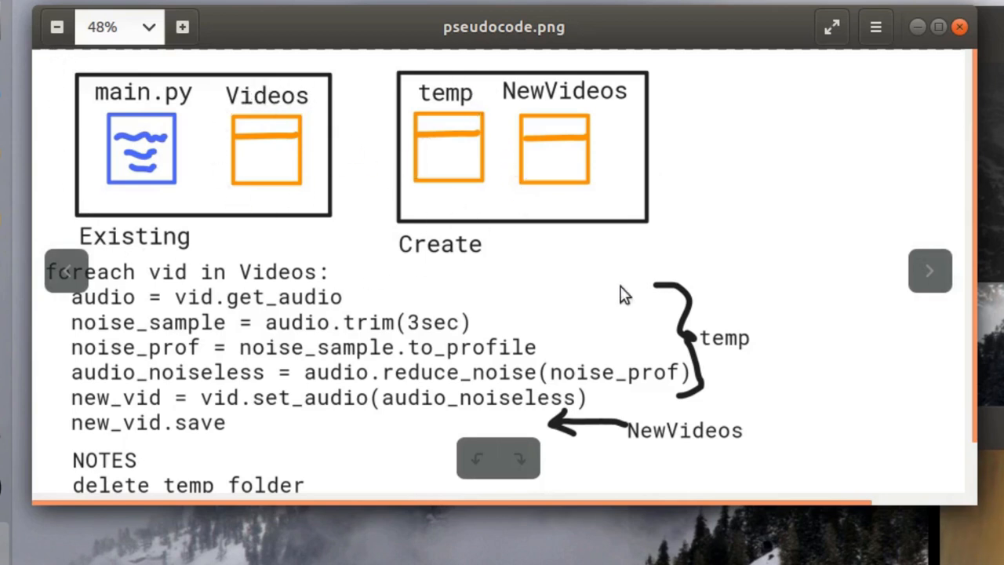
{"action": "scroll", "scroll_direction": "down", "scroll_amount": 3}
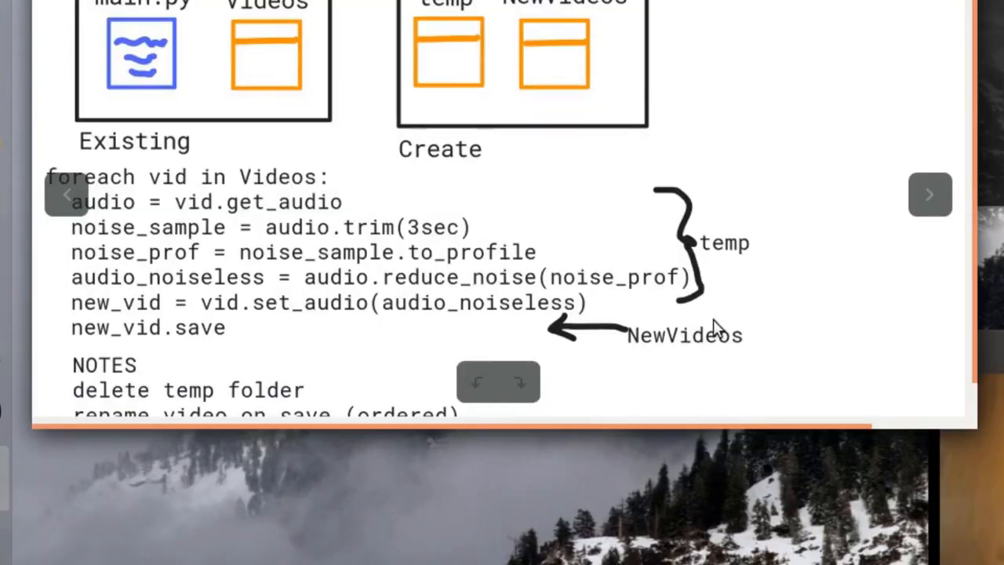
{"action": "scroll", "scroll_direction": "up", "scroll_amount": 3}
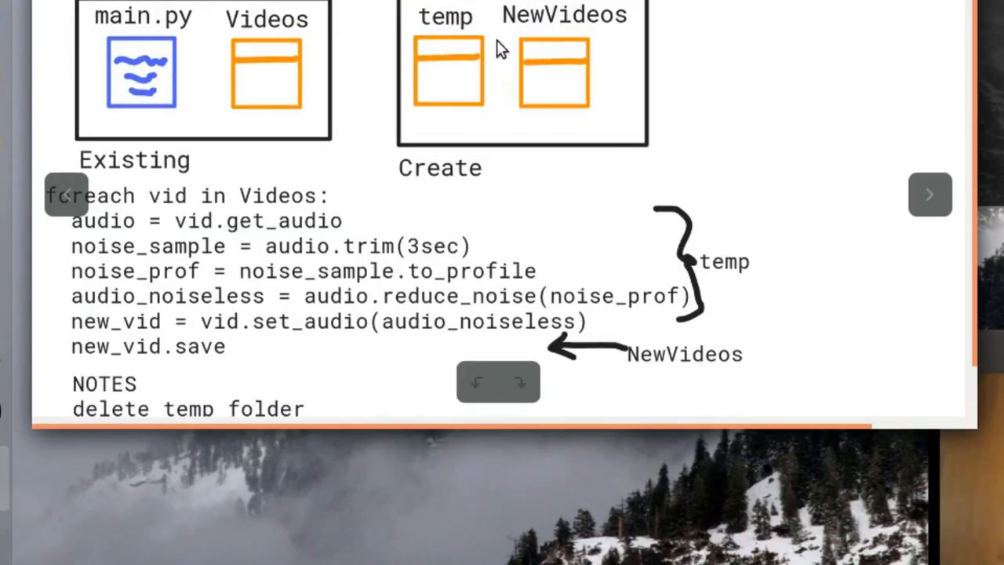
{"action": "mouse_move", "coordinate": [541, 113]}
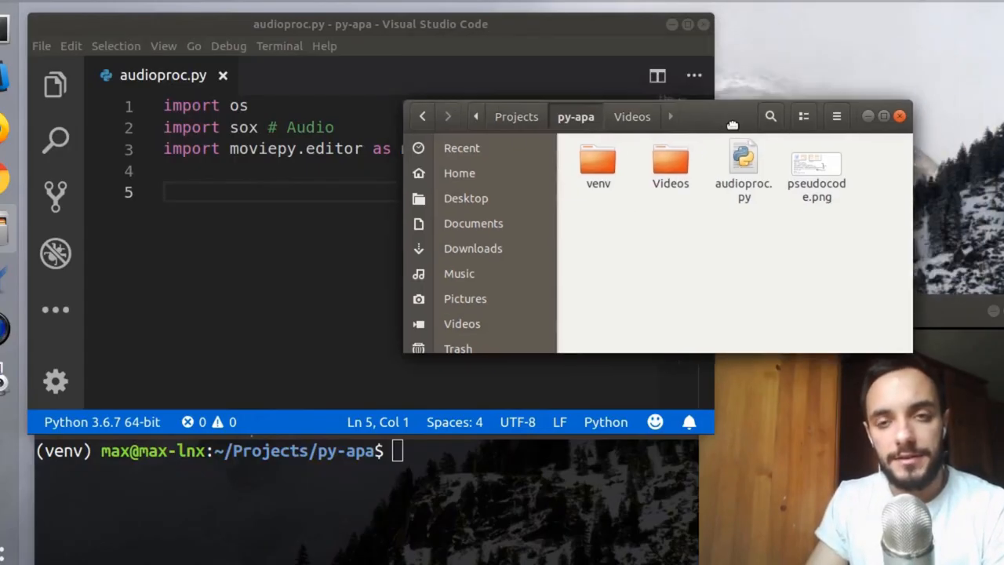
{"action": "left_click", "coordinate": [816, 165]}
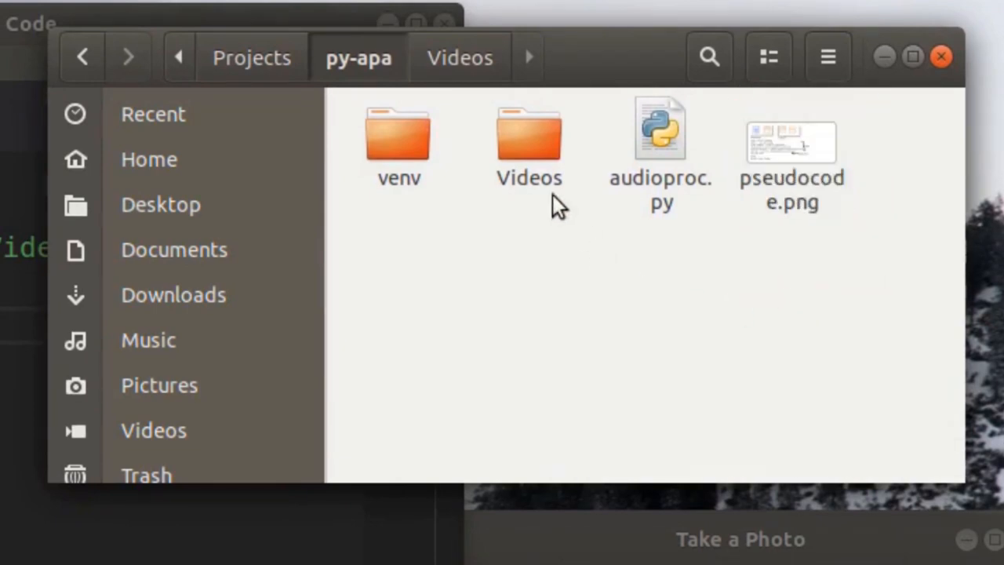
{"action": "left_click", "coordinate": [529, 144]}
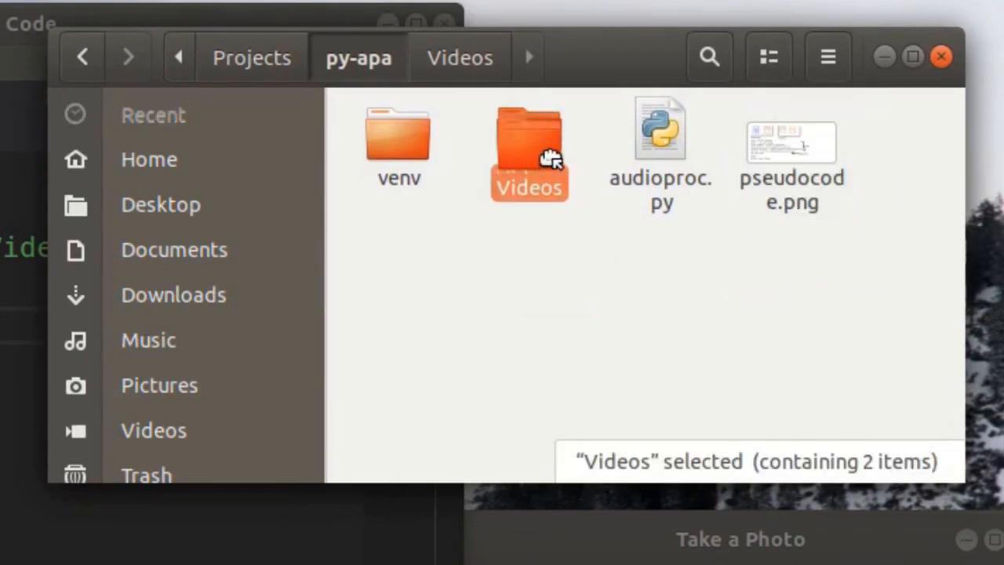
{"action": "left_click", "coordinate": [399, 144]}
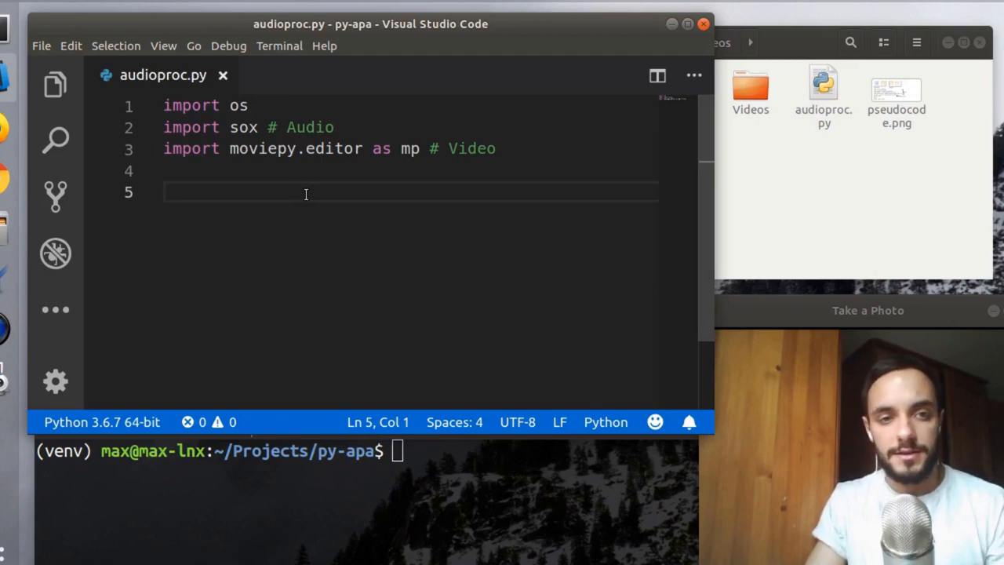
{"action": "mouse_move", "coordinate": [515, 484]}
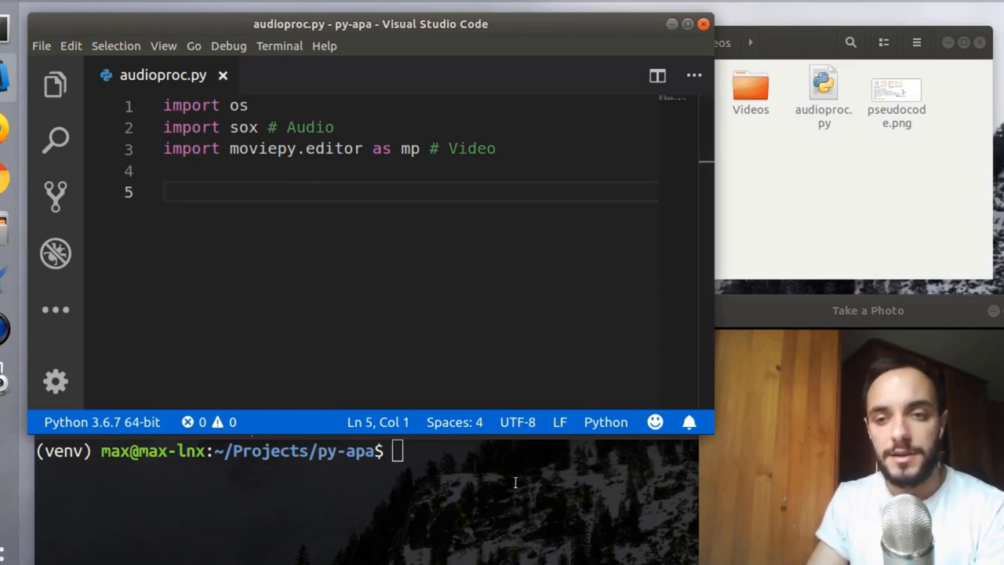
Step: Add print('Automatic Audio Processing') and scroll the MoviePy audio documentation page
{"action": "type", "text": "print('Automatic Audio Processing')"}
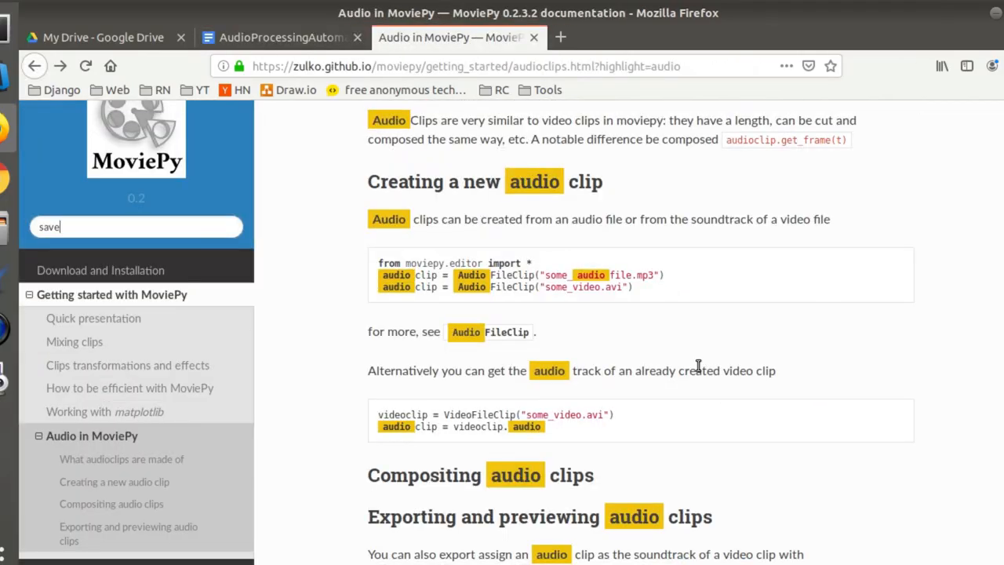
{"action": "scroll", "scroll_direction": "down", "scroll_amount": 3}
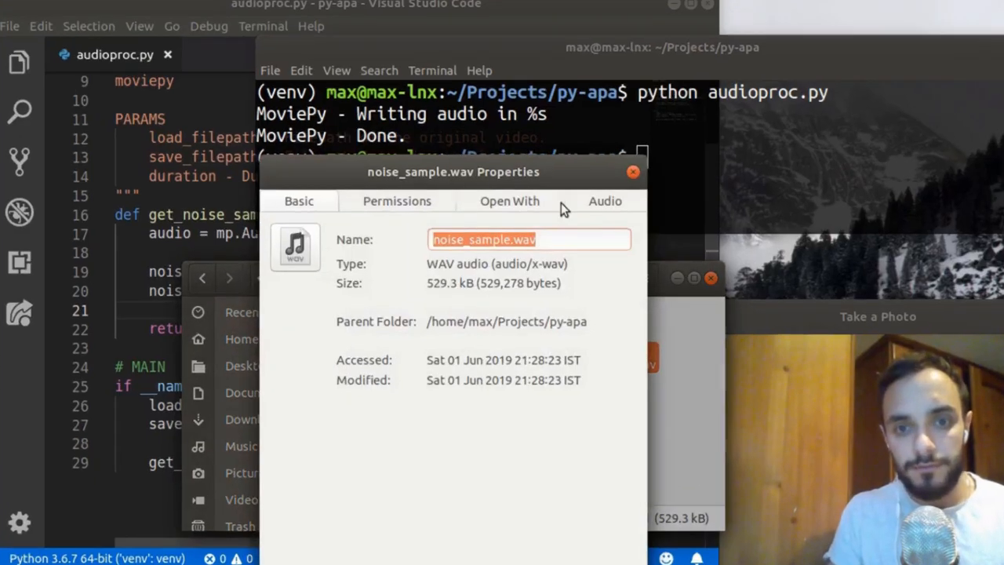
Step: Close the noise_sample.wav Properties dialog after confirming the extracted sample
{"action": "left_click", "coordinate": [605, 201]}
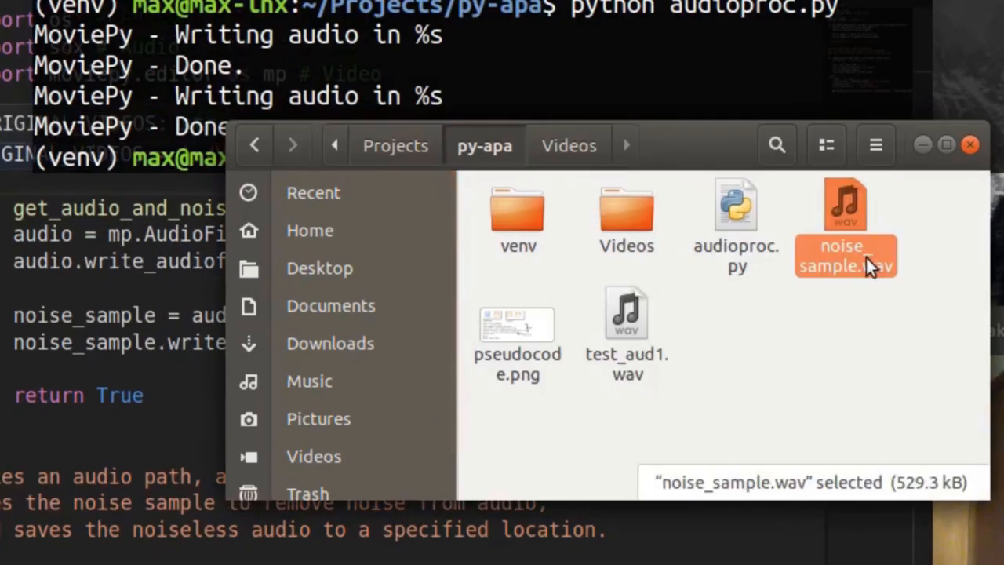
{"action": "left_click", "coordinate": [628, 325]}
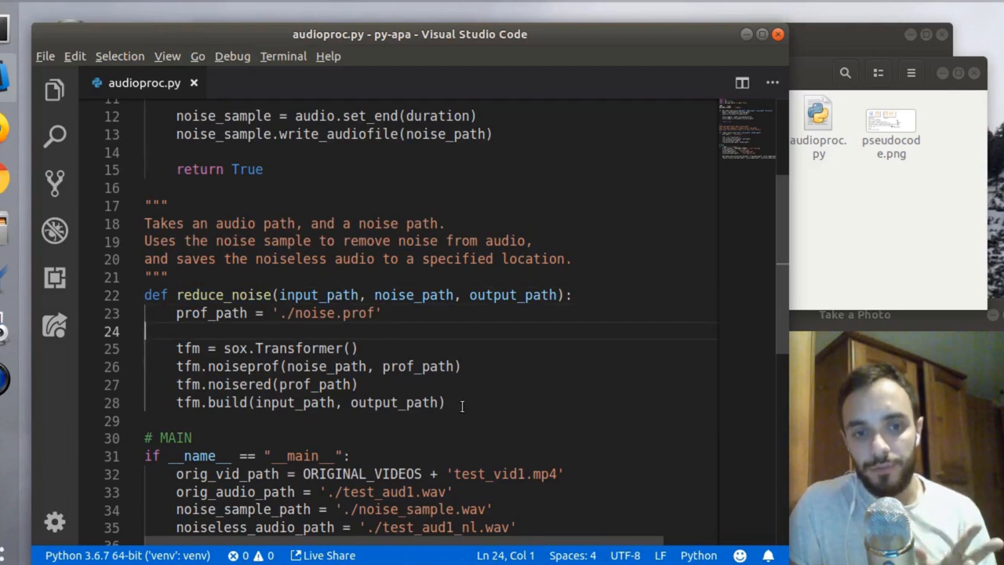
Step: Scroll down to review the reduce_noise function built with sox noiseprof and noisered
{"action": "scroll", "scroll_direction": "down", "scroll_amount": 3}
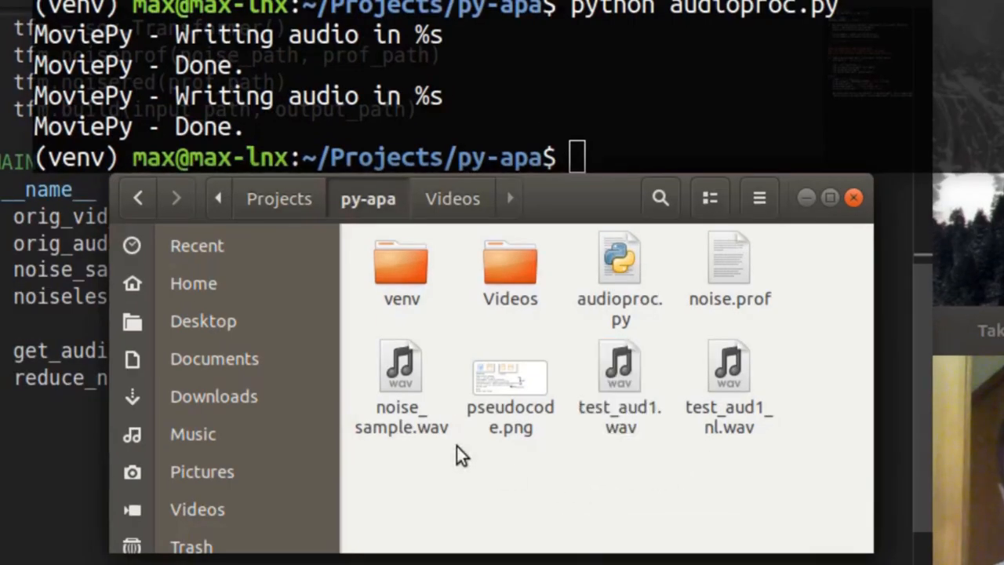
{"action": "left_click", "coordinate": [728, 267]}
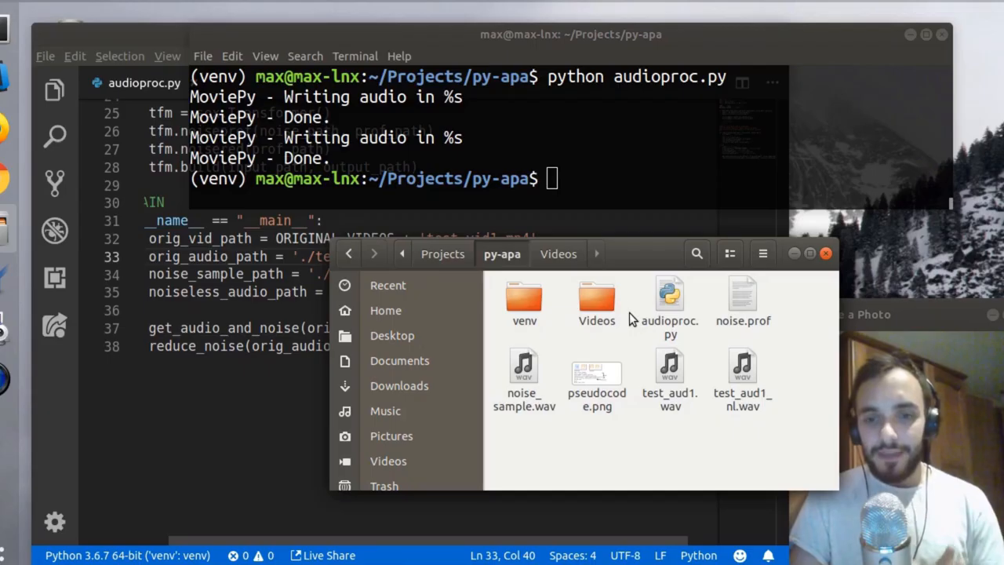
{"action": "mouse_move", "coordinate": [785, 436]}
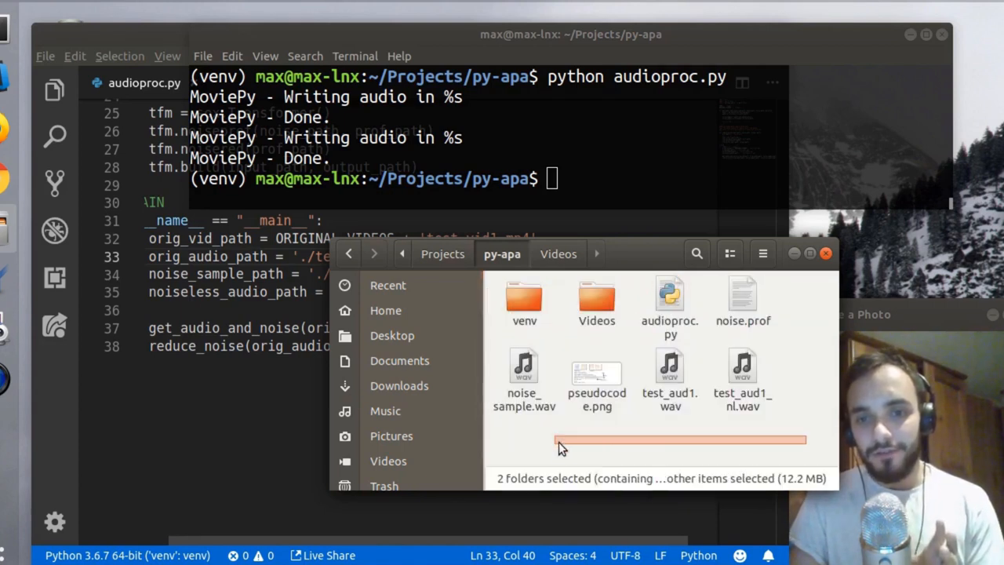
{"action": "left_click", "coordinate": [788, 452]}
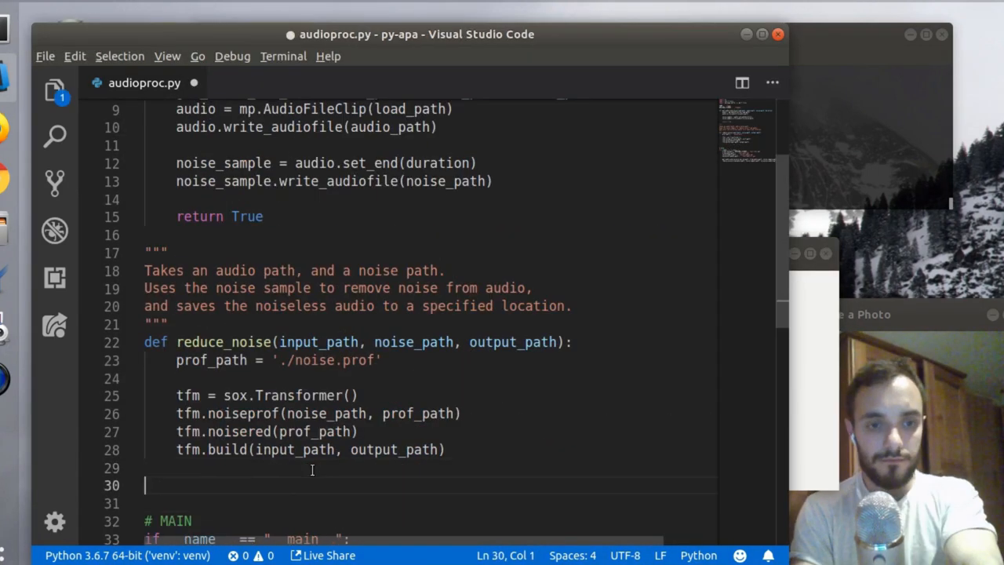
Step: Define replace_audio(video_path, audio_path, save_path) and call it with orig_vid_path and the noiseless paths in main
{"action": "type", "text": "def replace_audio(video_path, audio_path, save_path):"}
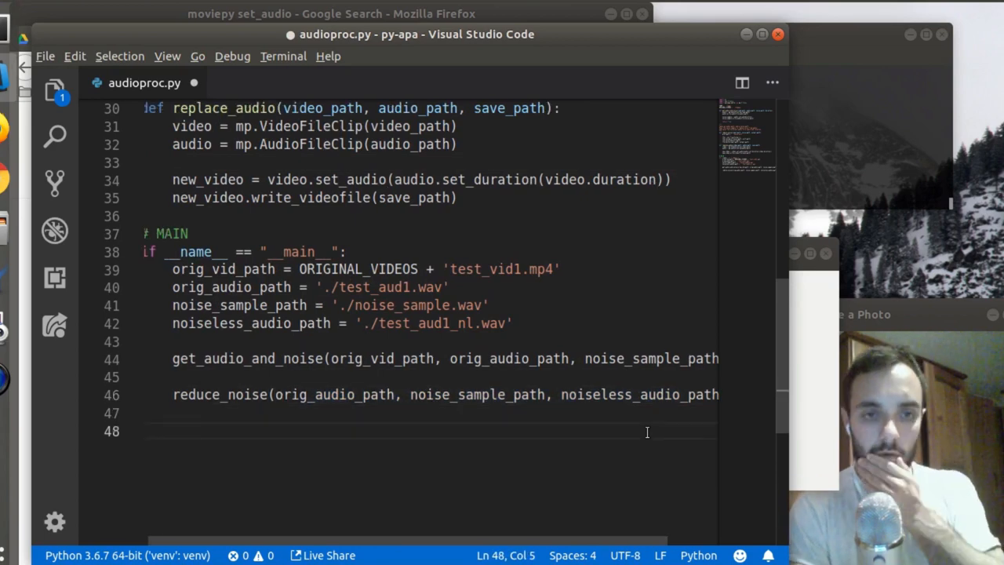
{"action": "type", "text": "replace_audio(orig_vid_path, noiseless_audio_path, noiseless_video_pat"}
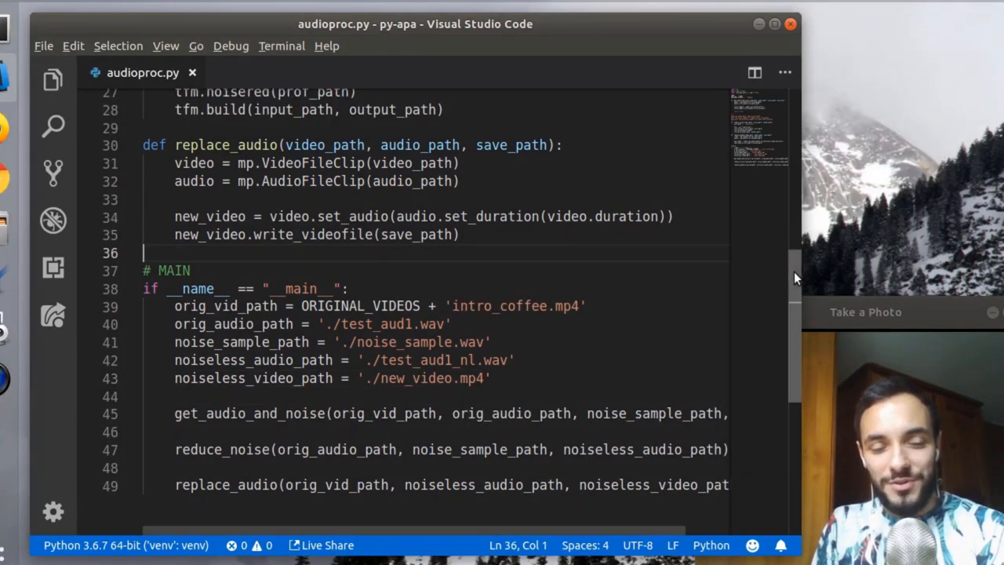
Step: Review the main block and the spacing above replace_audio after pointing it at intro_coffee.mp4 and new_video.mp4
{"action": "scroll", "scroll_direction": "up", "scroll_amount": 3}
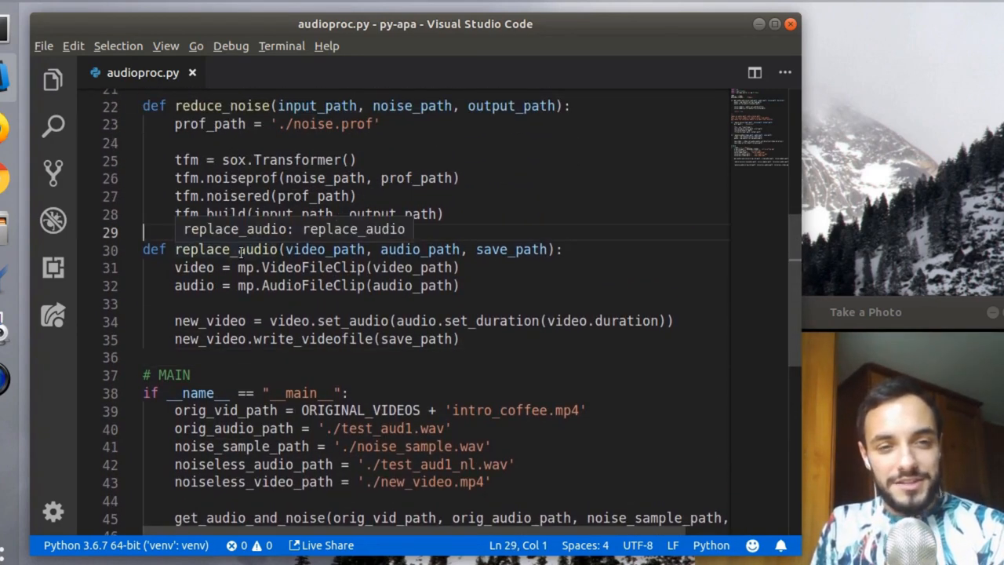
{"action": "left_click", "coordinate": [336, 357]}
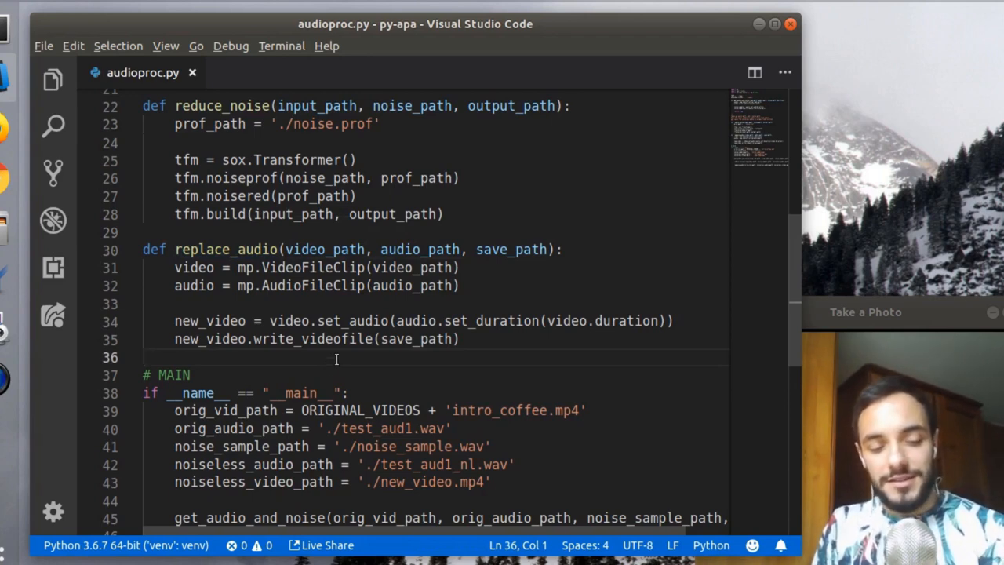
{"action": "scroll", "scroll_direction": "up", "scroll_amount": 3}
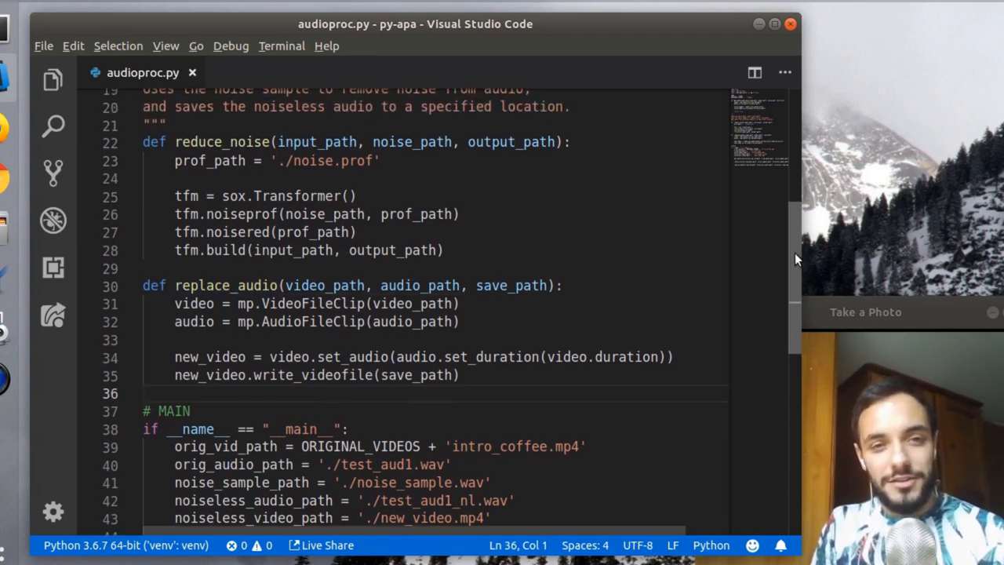
{"action": "scroll", "scroll_direction": "down", "scroll_amount": 3}
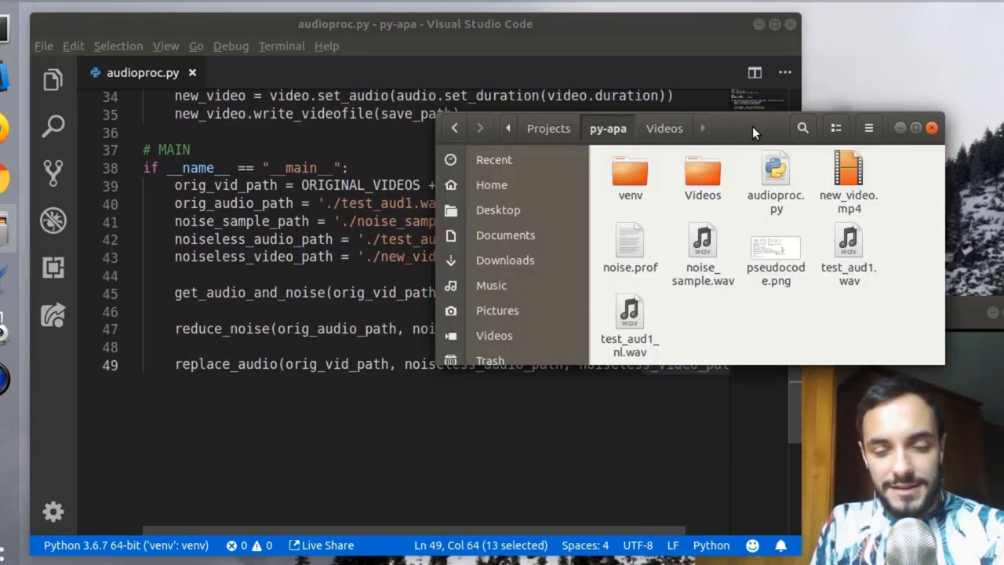
{"action": "left_click", "coordinate": [630, 322]}
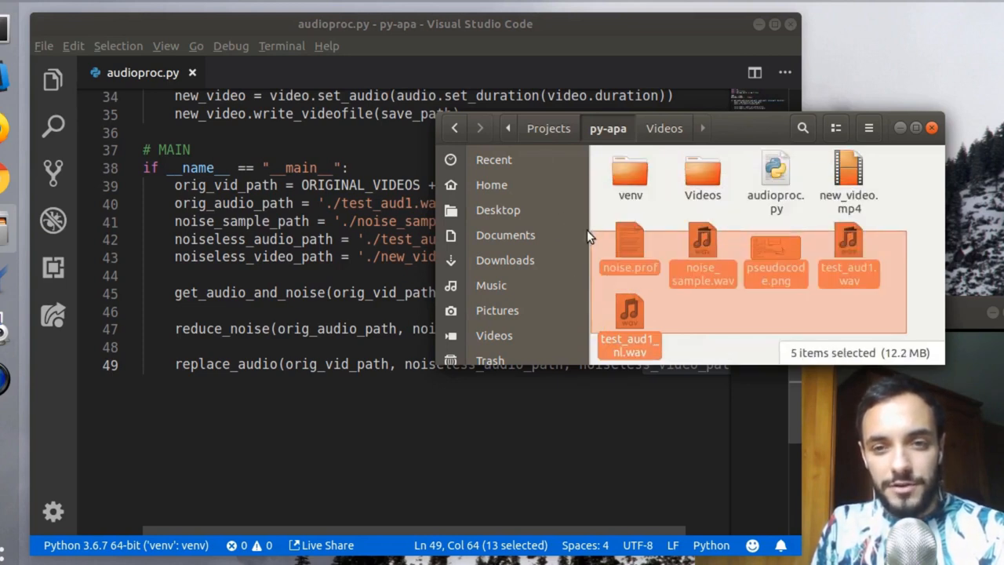
{"action": "left_click", "coordinate": [848, 181]}
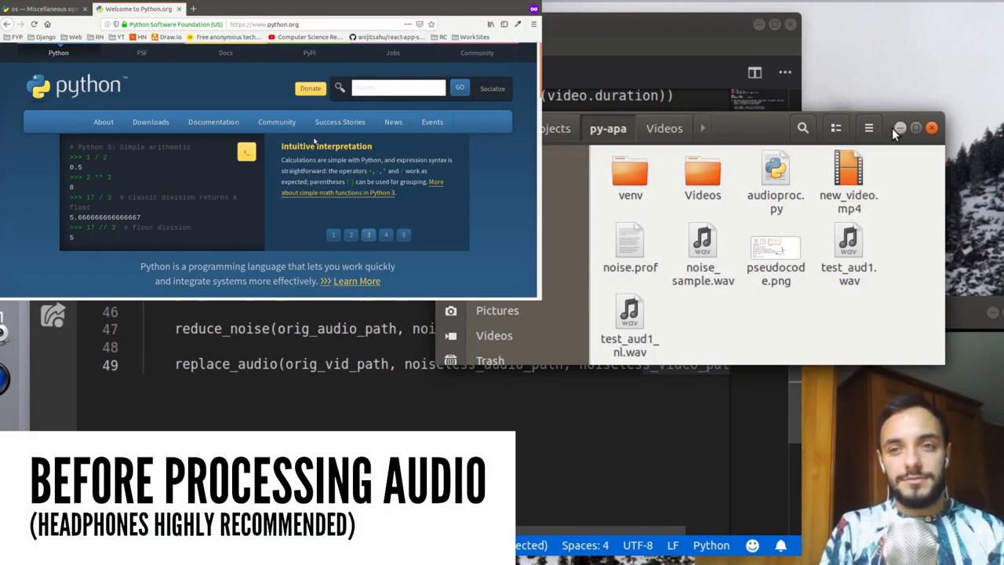
{"action": "mouse_move", "coordinate": [747, 132]}
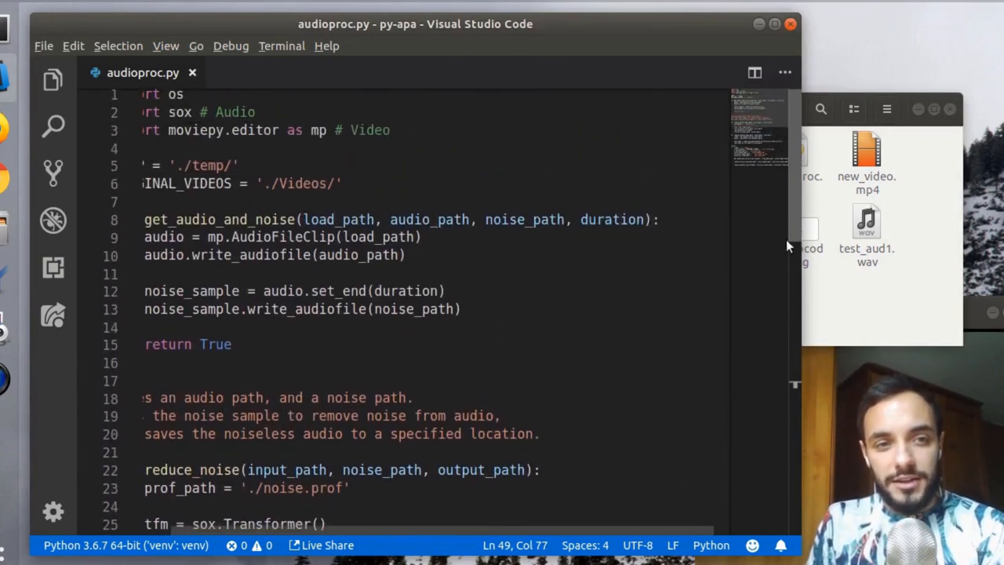
Step: Scroll through main to review the TEMP and NEW_VIDEOS path prefixes and create_folders call
{"action": "scroll", "scroll_direction": "down", "scroll_amount": 3}
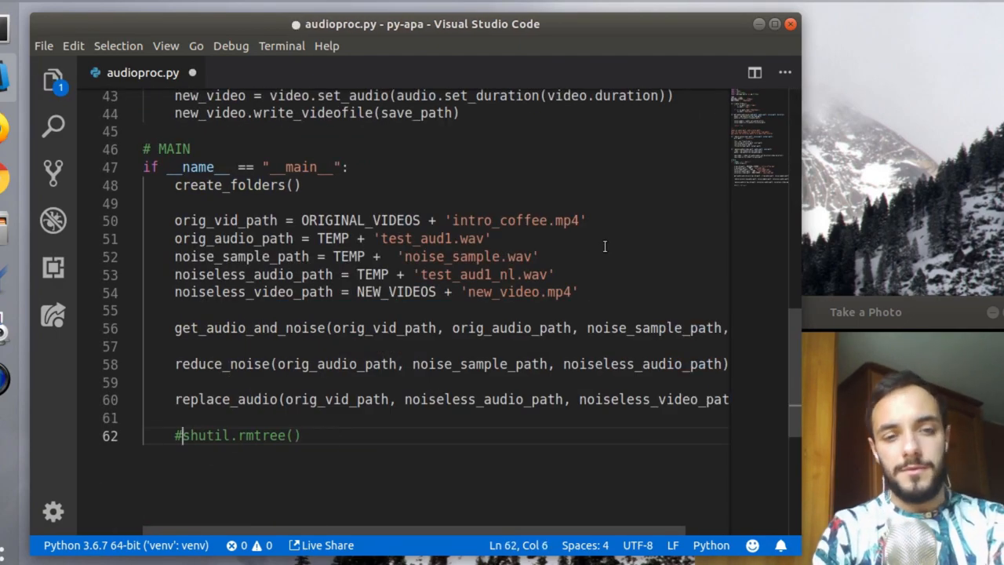
{"action": "scroll", "scroll_direction": "up", "scroll_amount": 3}
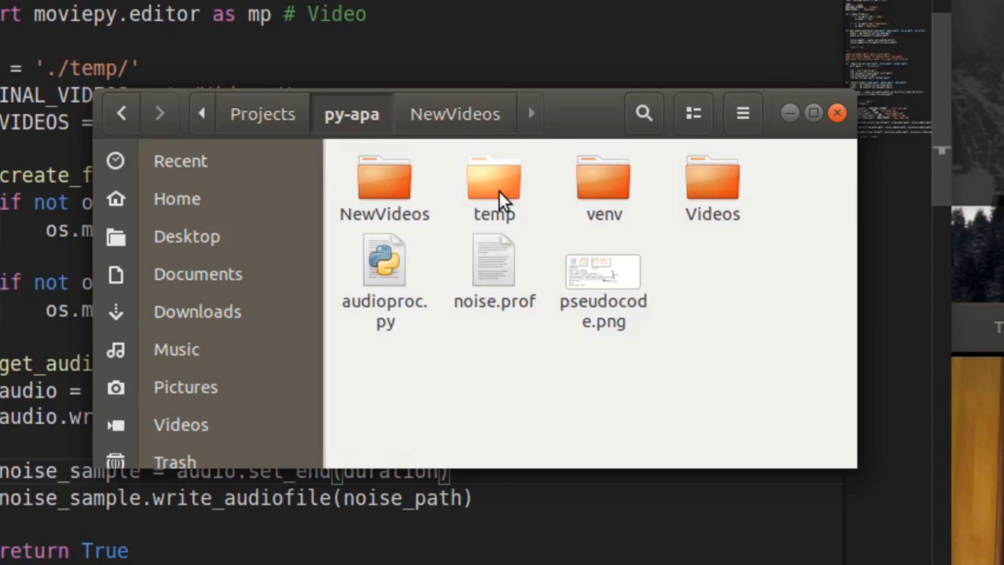
{"action": "double_click", "coordinate": [493, 181]}
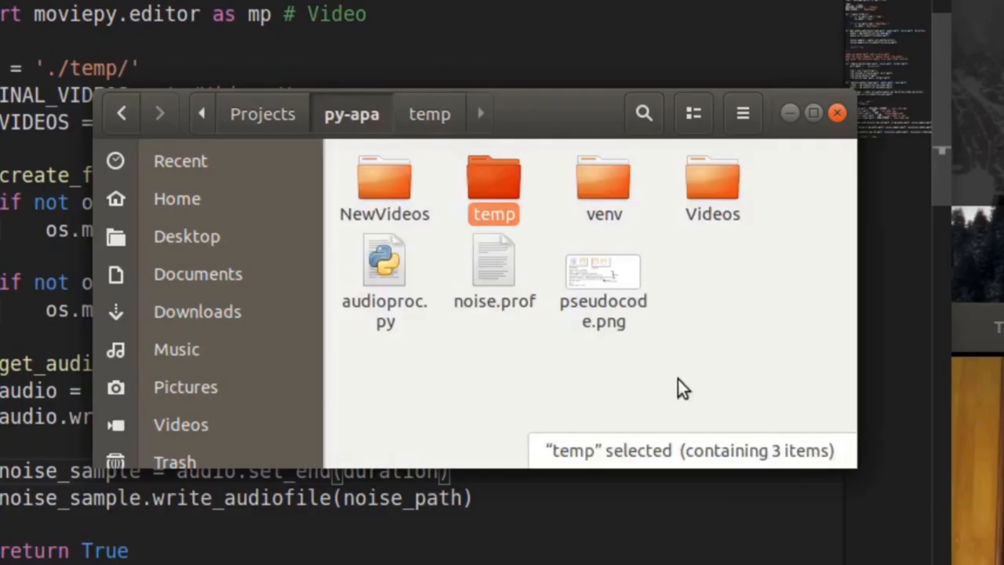
{"action": "double_click", "coordinate": [383, 188]}
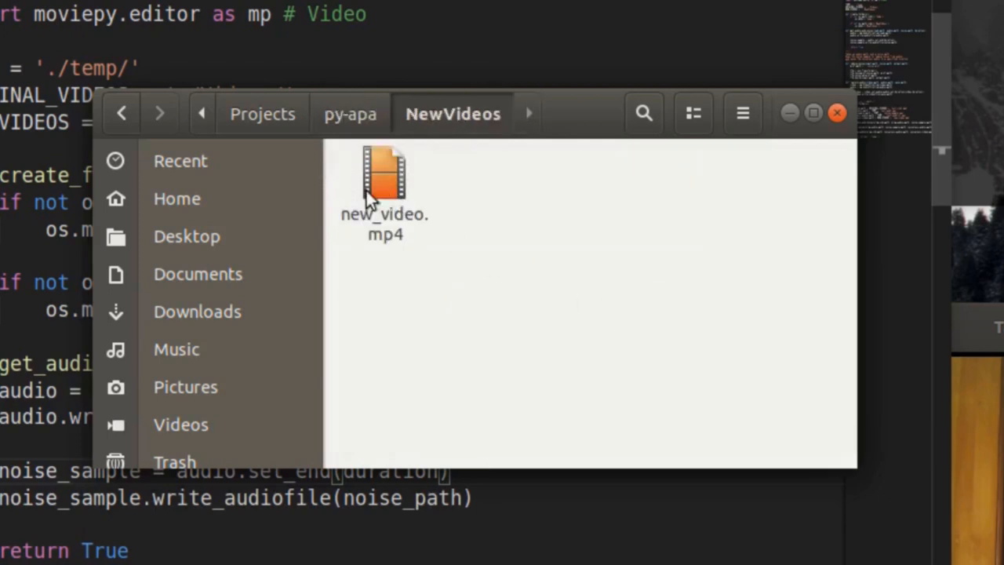
{"action": "mouse_move", "coordinate": [352, 113]}
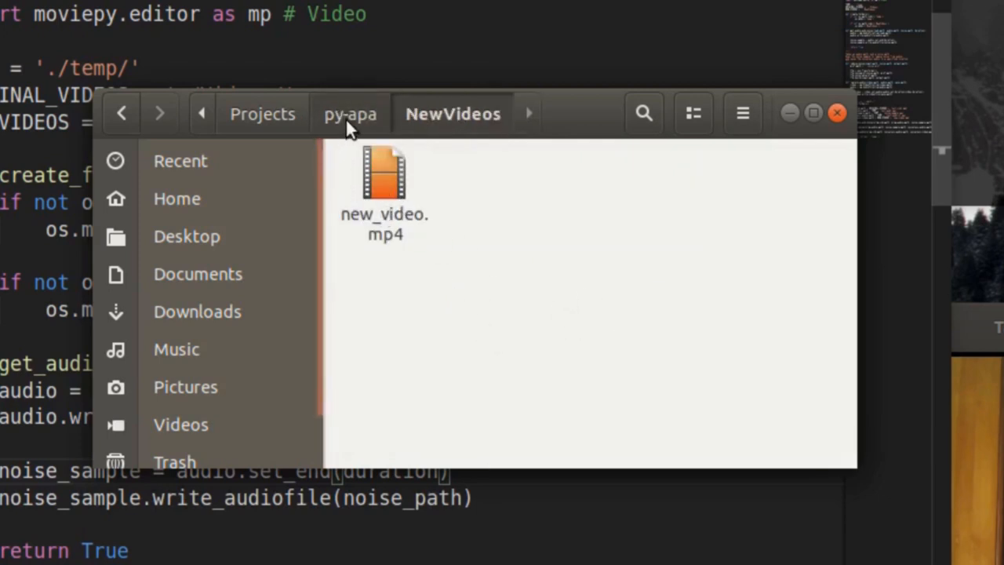
{"action": "left_click", "coordinate": [351, 113]}
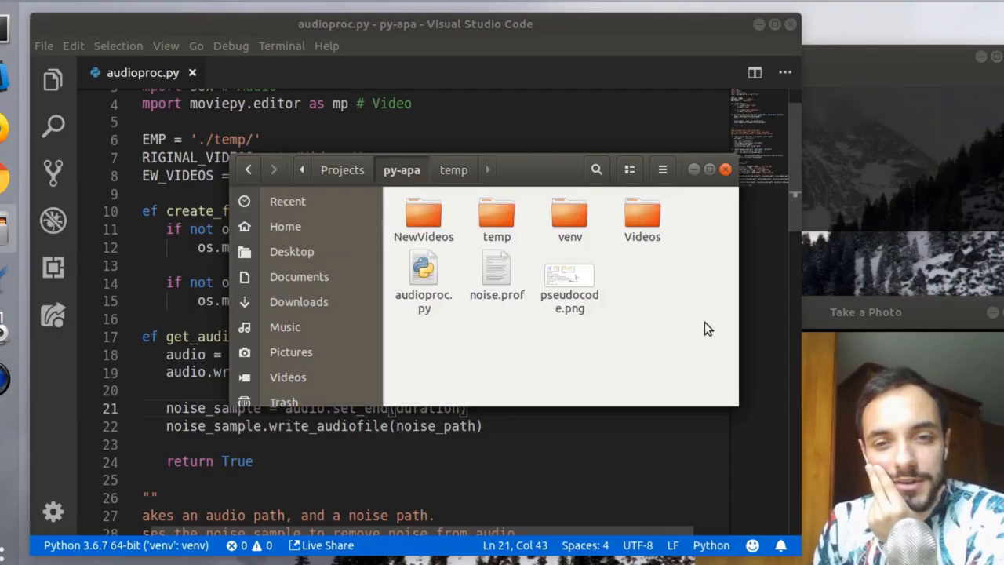
{"action": "mouse_move", "coordinate": [641, 219]}
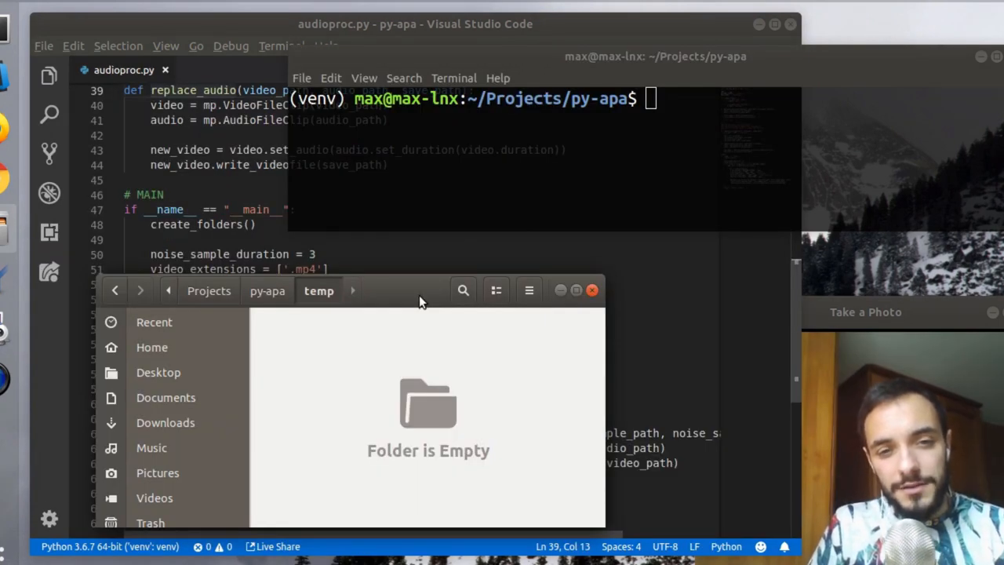
{"action": "mouse_move", "coordinate": [405, 308]}
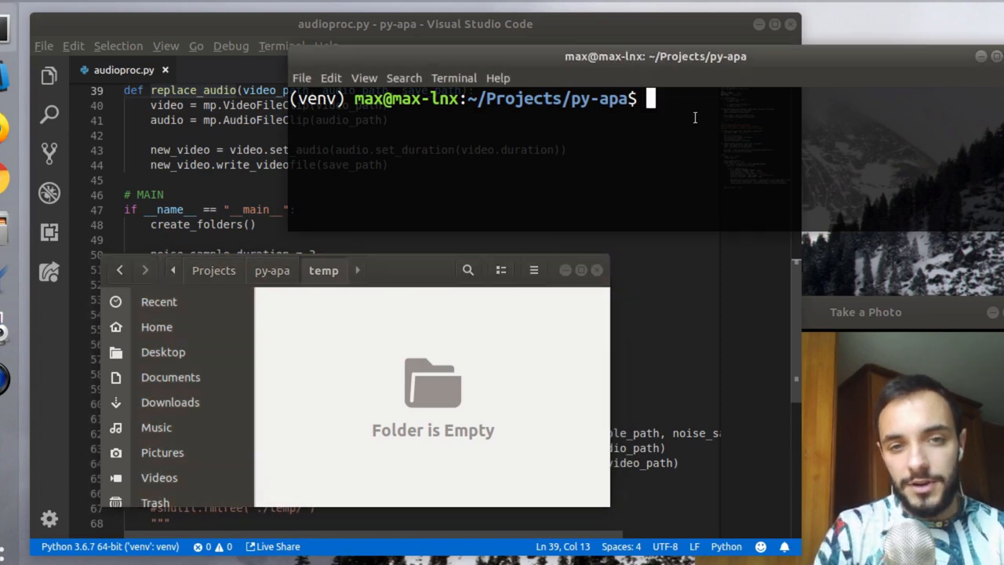
Step: Run python audioproc.py to batch-process the Videos folder
{"action": "type", "text": "python audioproc.py"}
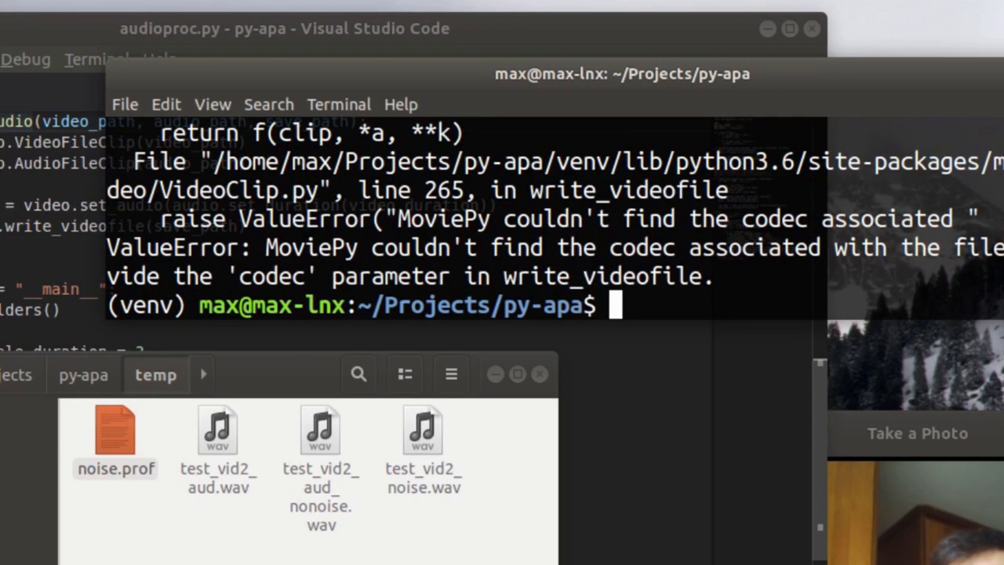
{"action": "mouse_move", "coordinate": [679, 259]}
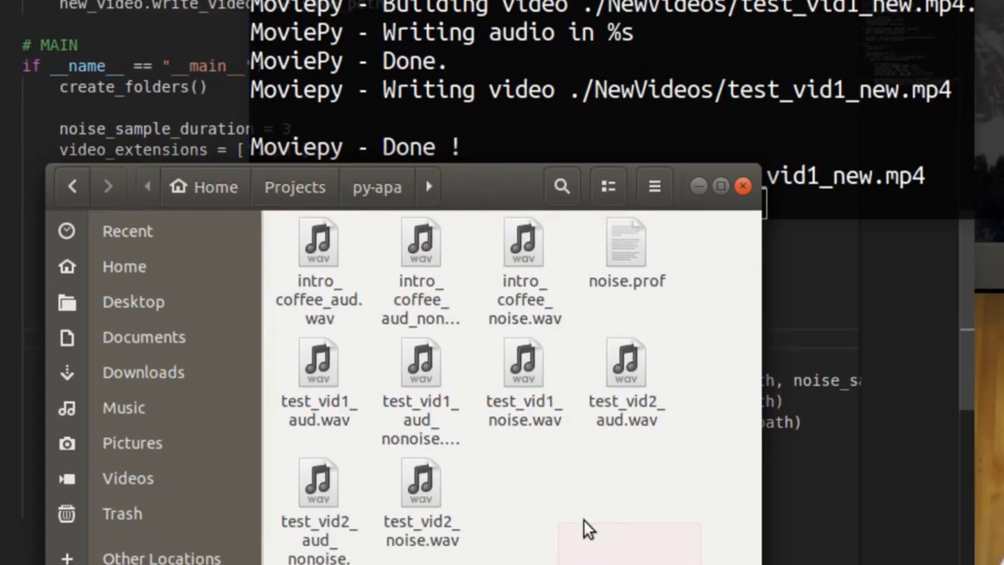
Step: Go from temp up to the py-apa folder and into the NewVideos output folder
{"action": "left_click", "coordinate": [628, 251]}
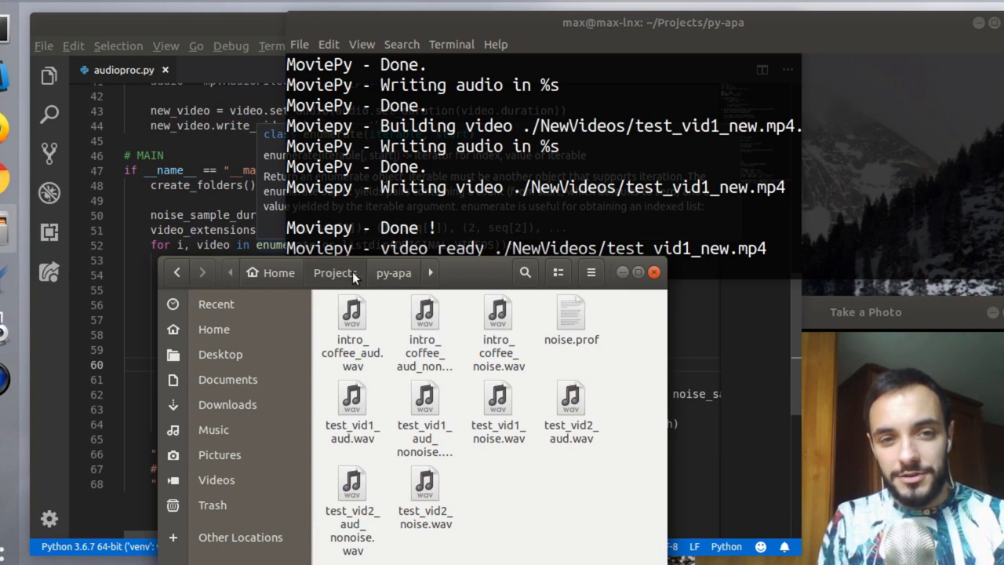
{"action": "left_click", "coordinate": [336, 273]}
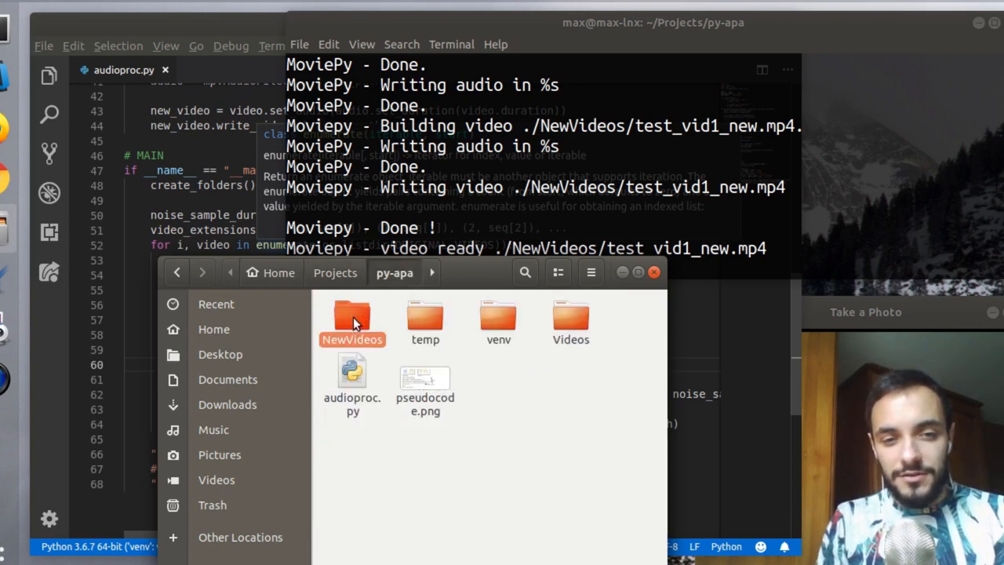
{"action": "double_click", "coordinate": [352, 317]}
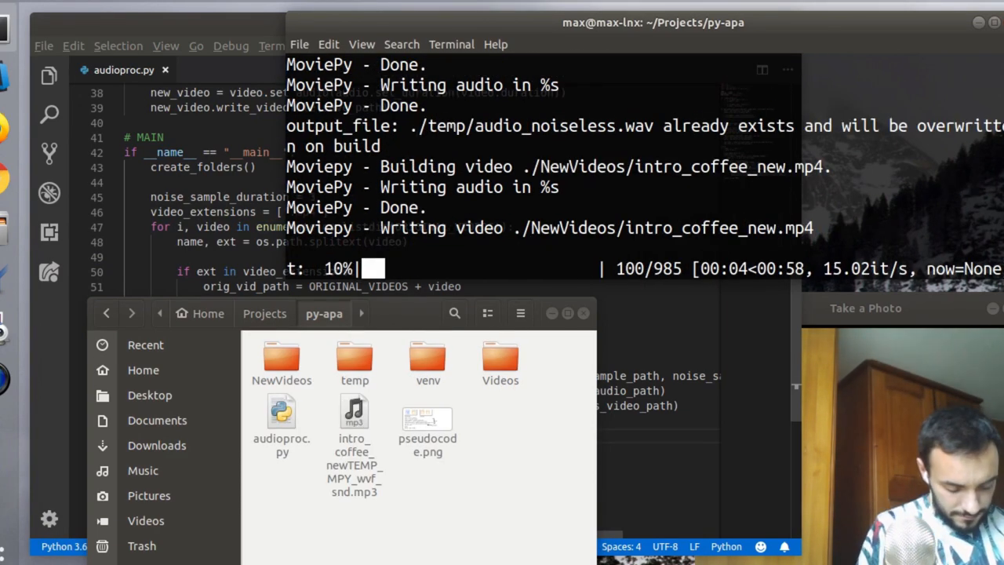
Step: Browse the py-apa folder after the rerun and enter NewVideos to check the finished videos
{"action": "double_click", "coordinate": [283, 361]}
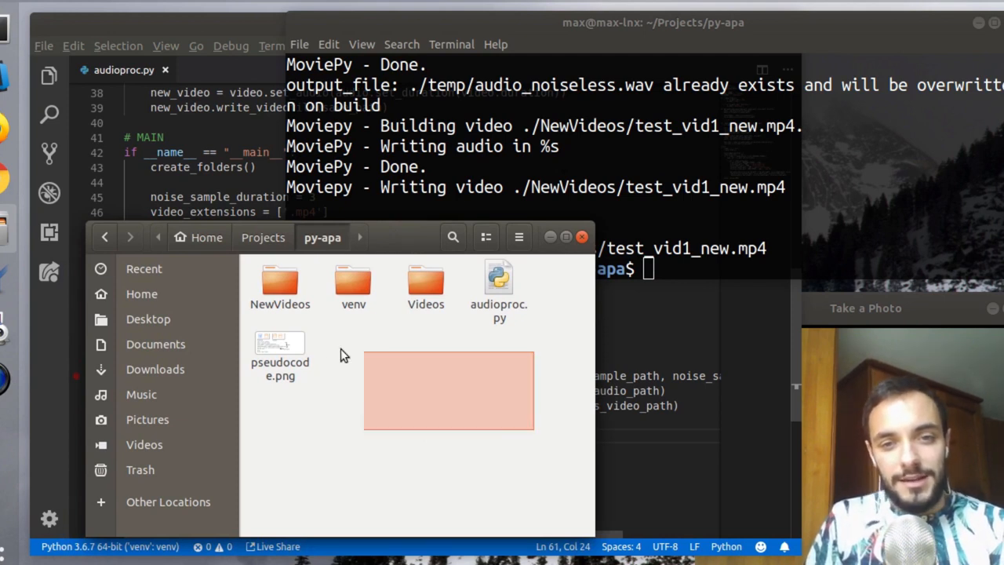
{"action": "left_click_drag", "start_coordinate": [365, 355], "coordinate": [342, 366]}
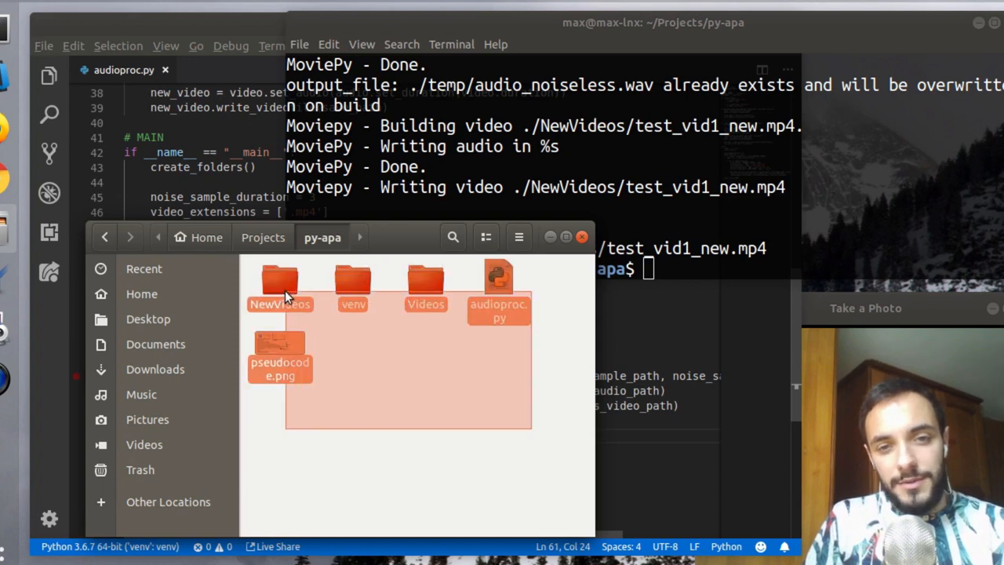
{"action": "left_click", "coordinate": [416, 470]}
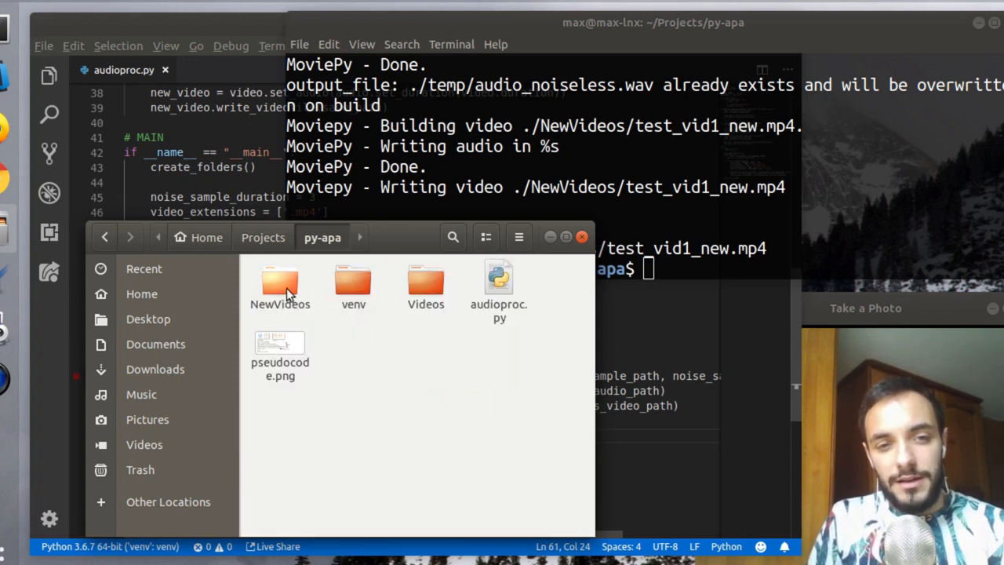
{"action": "double_click", "coordinate": [279, 282]}
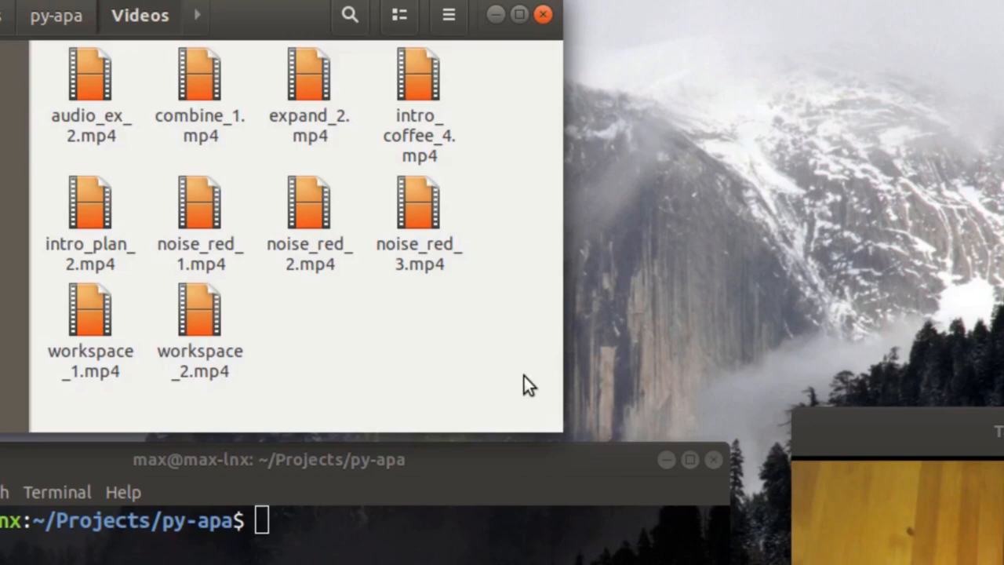
Step: Select all ten MP4 clips in the Videos folder (129.7 MB total)
{"action": "key", "text": "ctrl+a"}
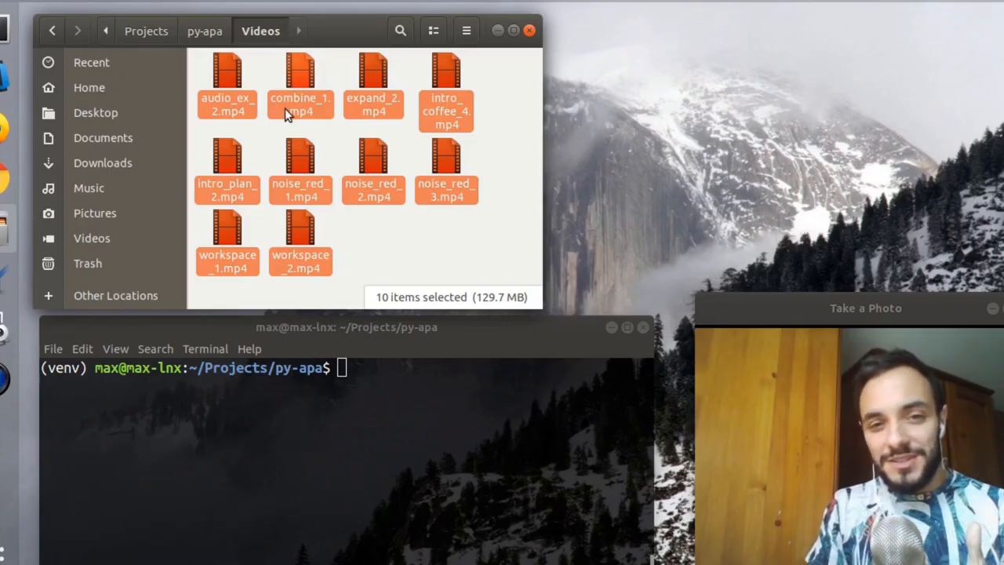
{"action": "mouse_move", "coordinate": [480, 254]}
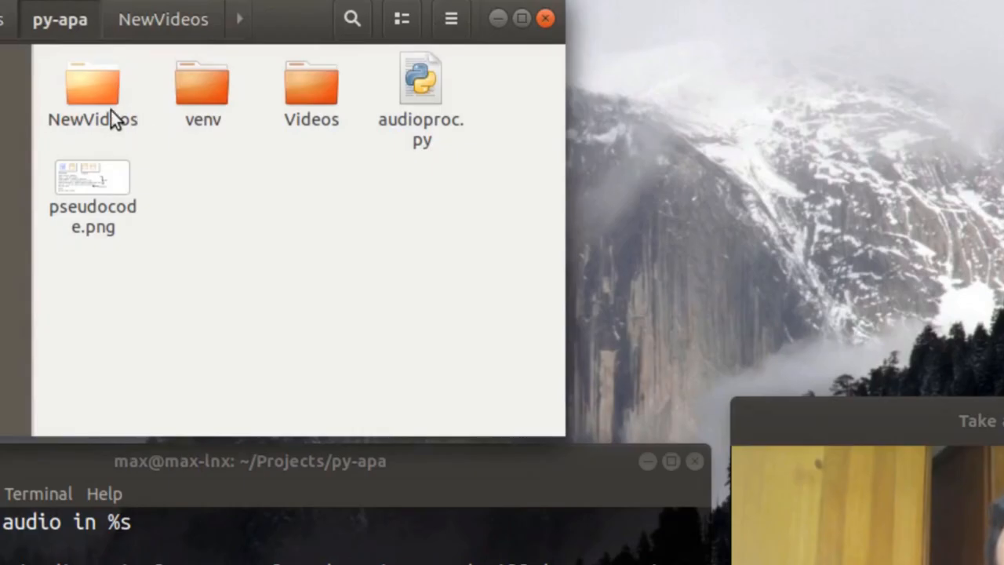
Step: Enter the NewVideos folder showing the ten denoised *_new.mp4 outputs
{"action": "double_click", "coordinate": [93, 87]}
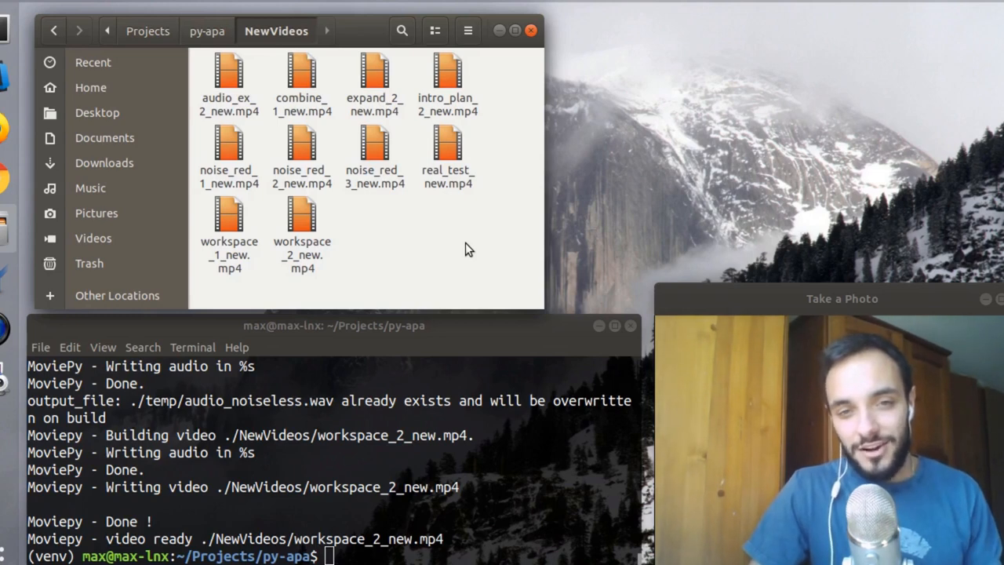
{"action": "mouse_move", "coordinate": [463, 239]}
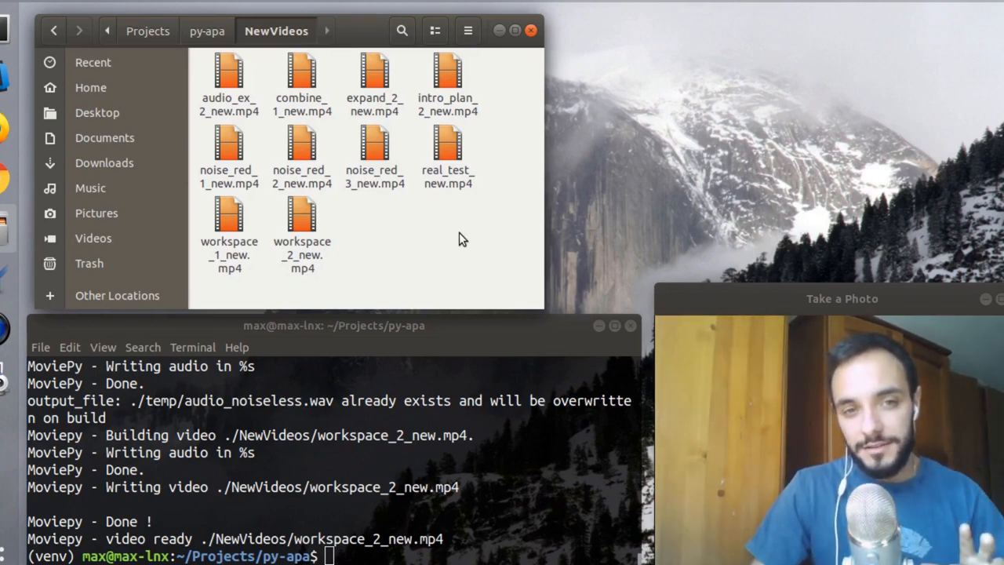
{"action": "mouse_move", "coordinate": [430, 261]}
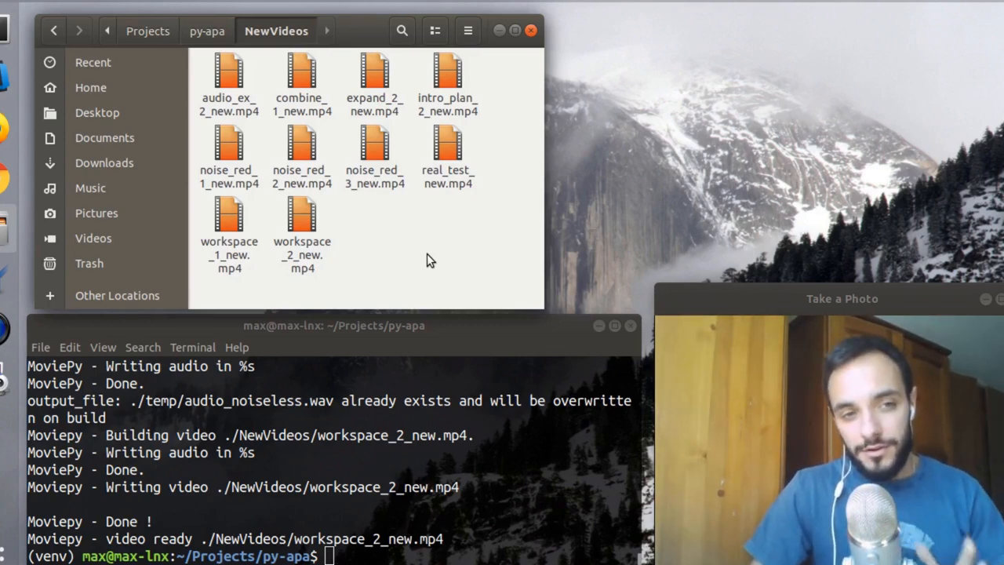